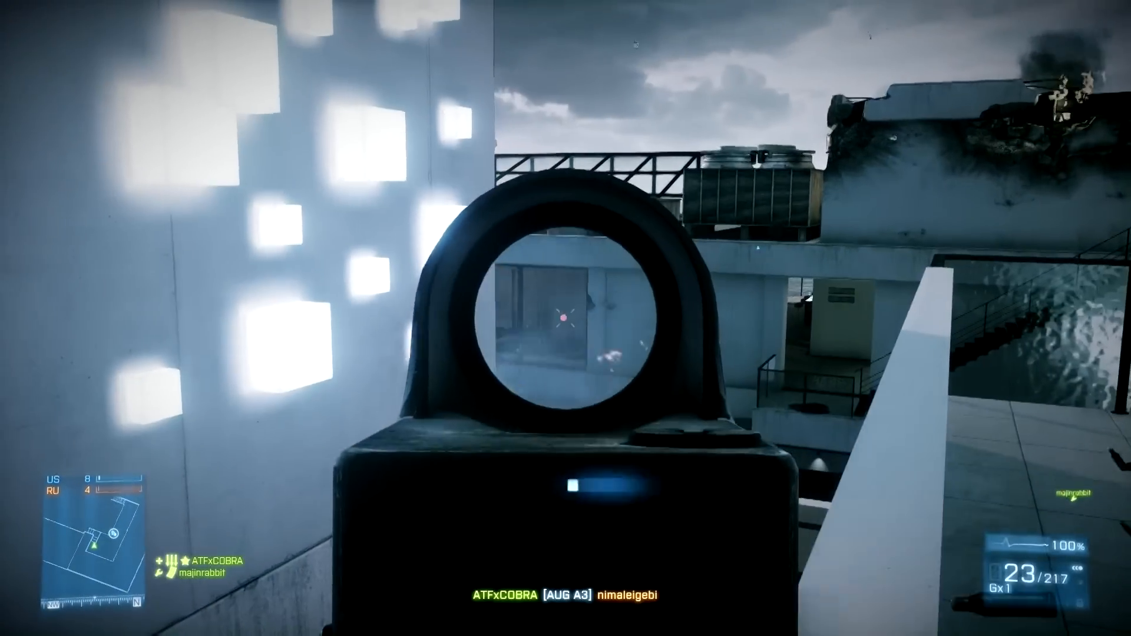
Step: Score kills with the AUG A3 on the rooftop, then redeploy as Assault after dying
{"action": "left_click", "coordinate": [565, 318]}
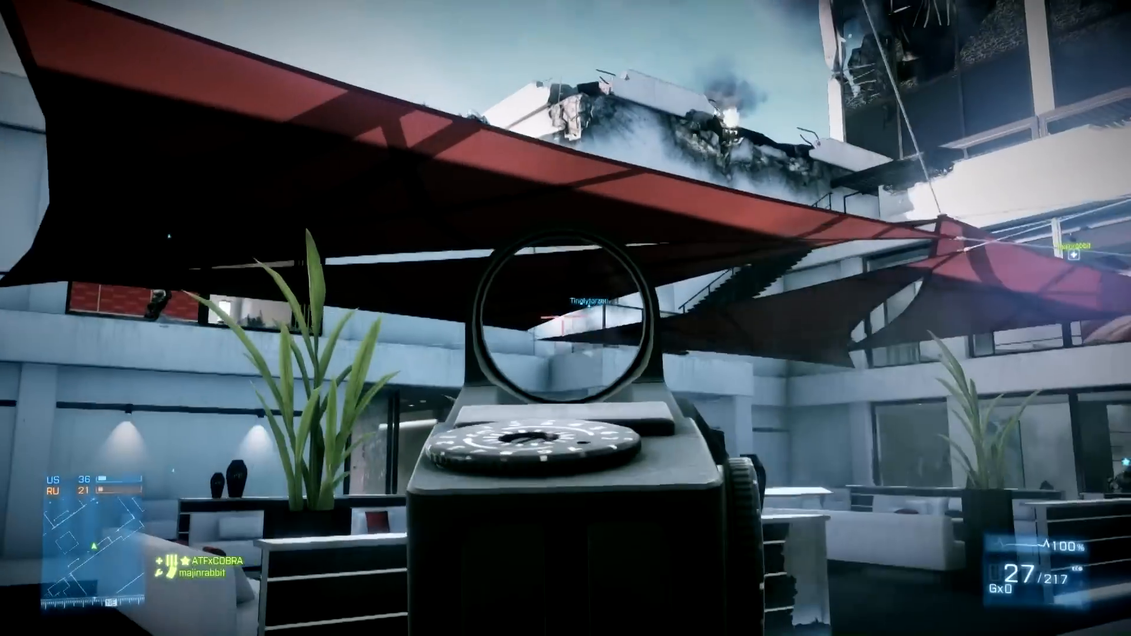
{"action": "left_click", "coordinate": [566, 318]}
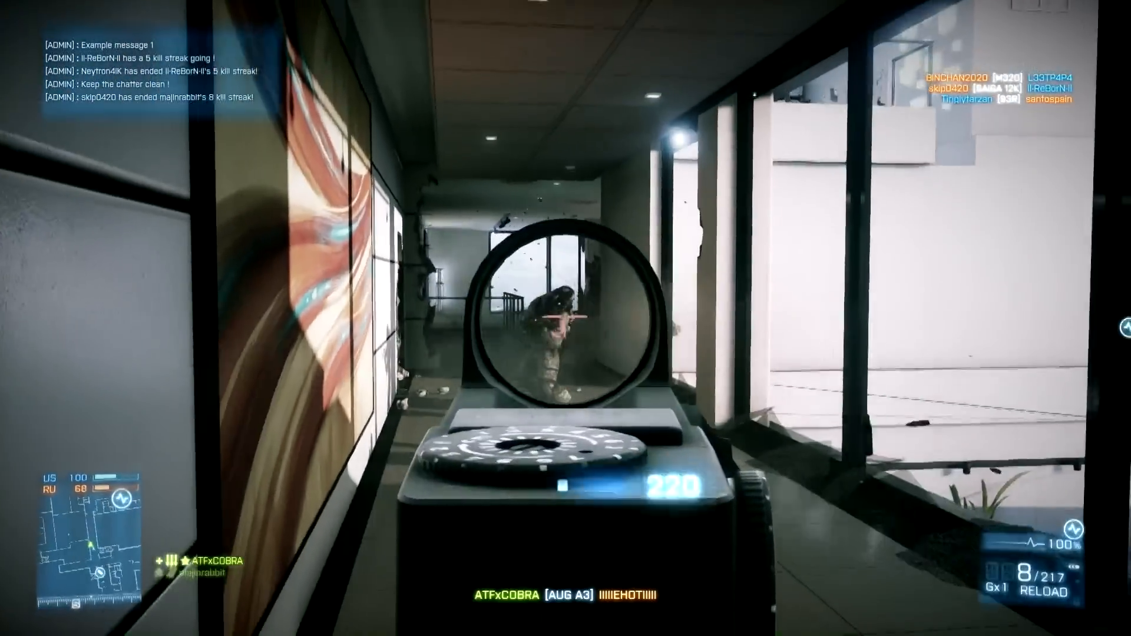
{"action": "left_click", "coordinate": [566, 318]}
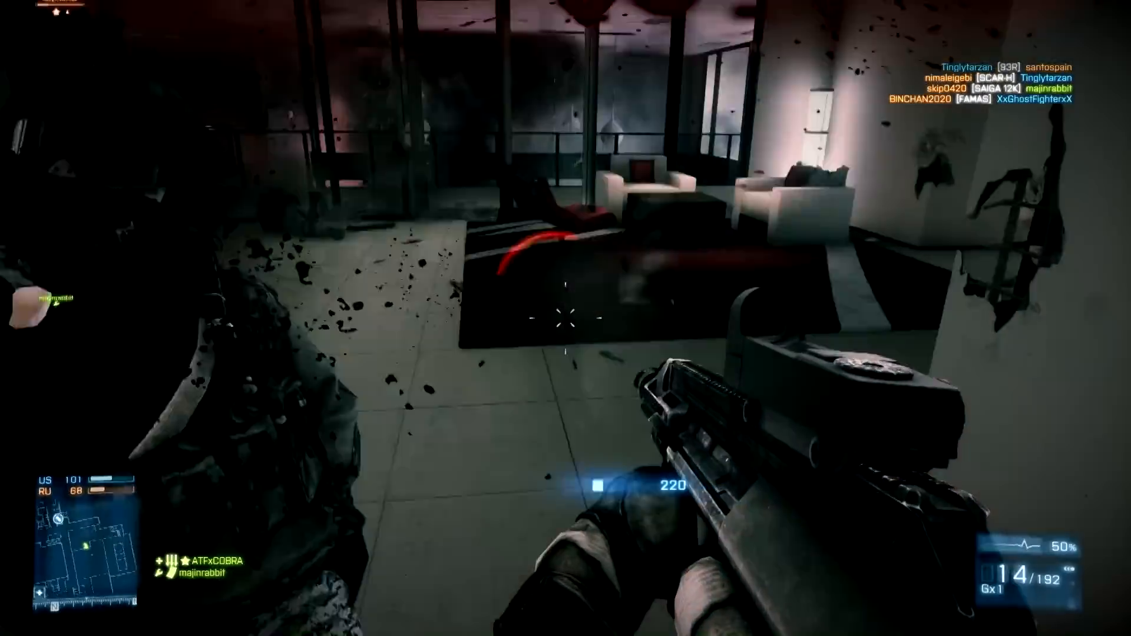
{"action": "left_click", "coordinate": [566, 318]}
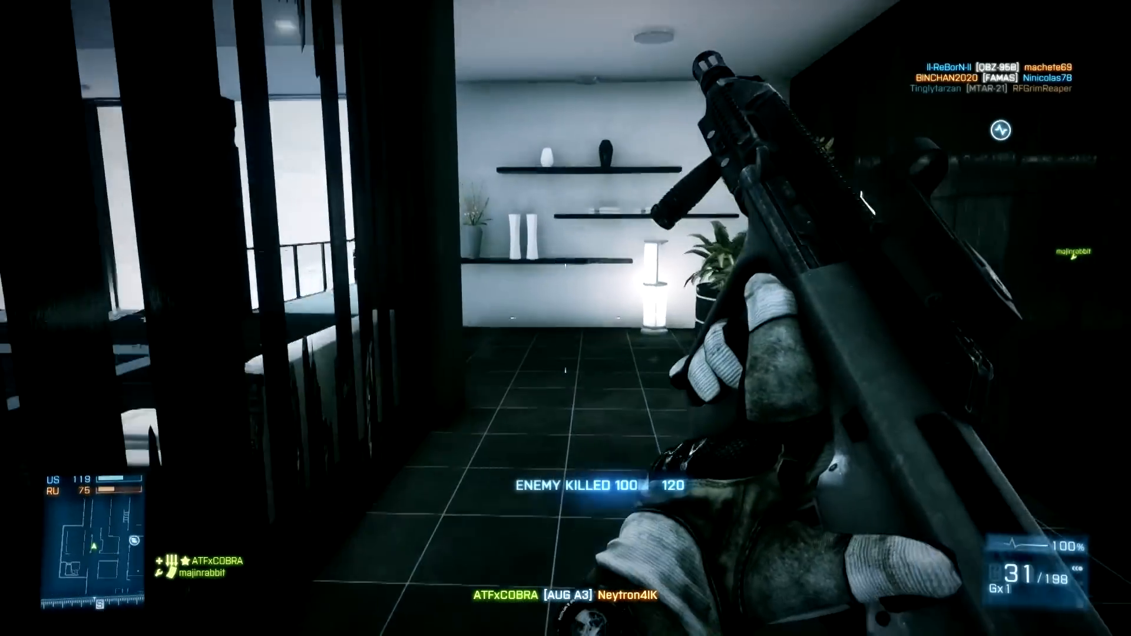
{"action": "mouse_move", "coordinate": [566, 318]}
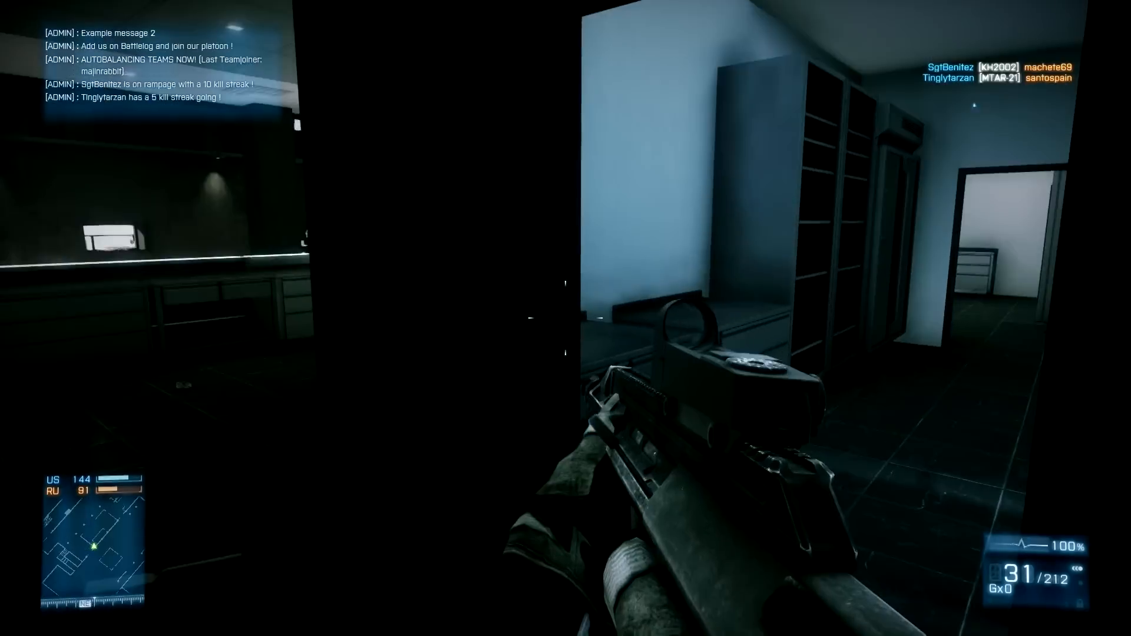
{"action": "mouse_move", "coordinate": [566, 318]}
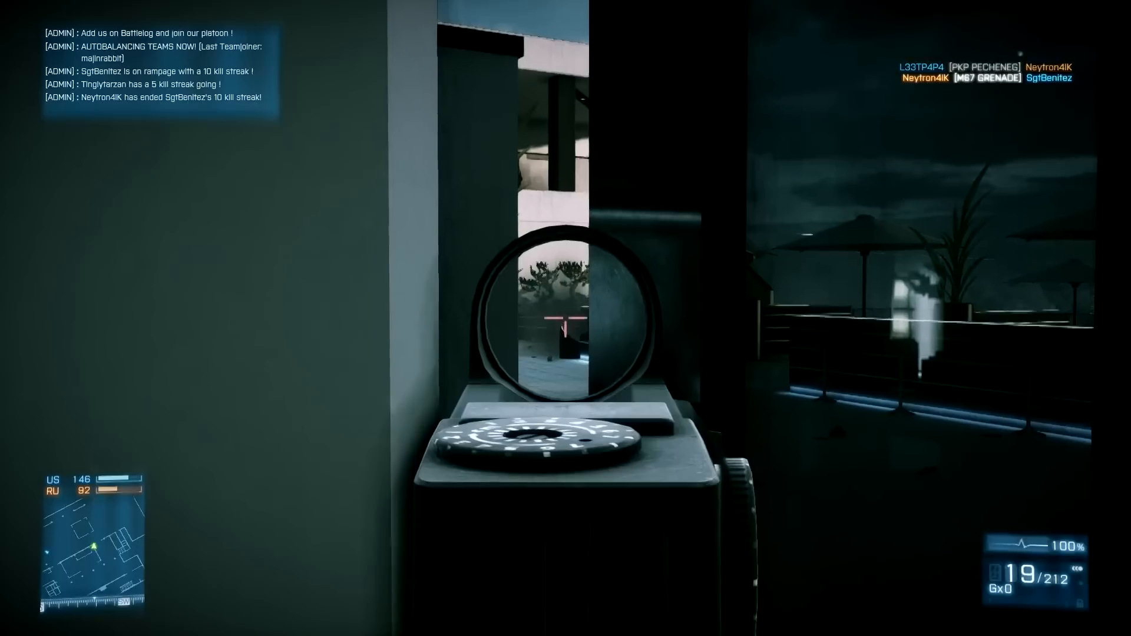
{"action": "left_click", "coordinate": [566, 318]}
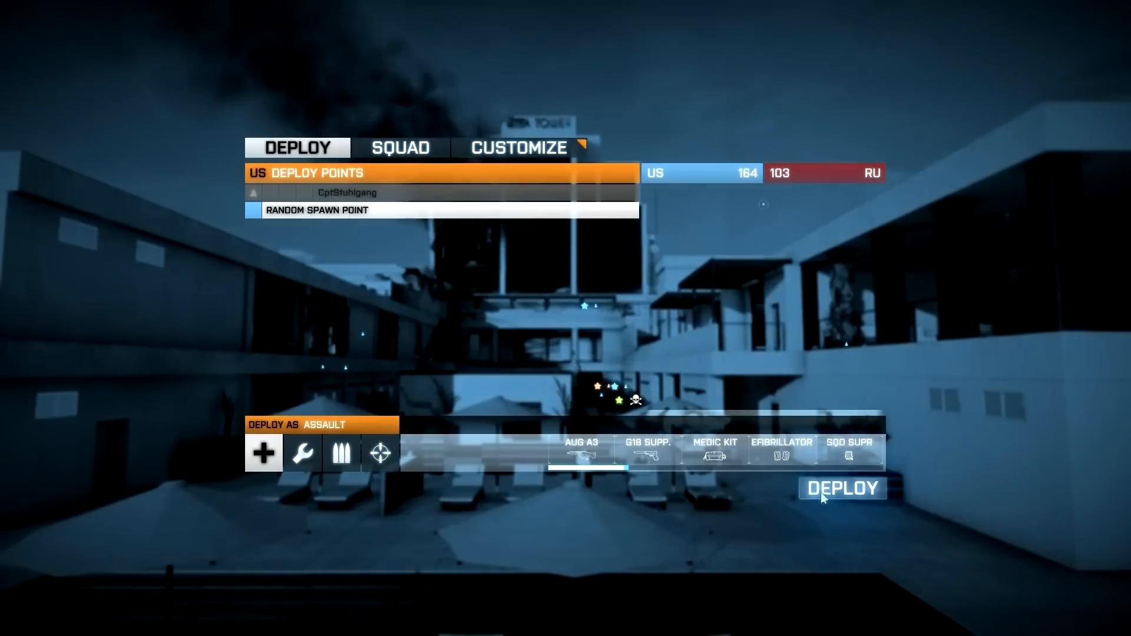
{"action": "left_click", "coordinate": [843, 489]}
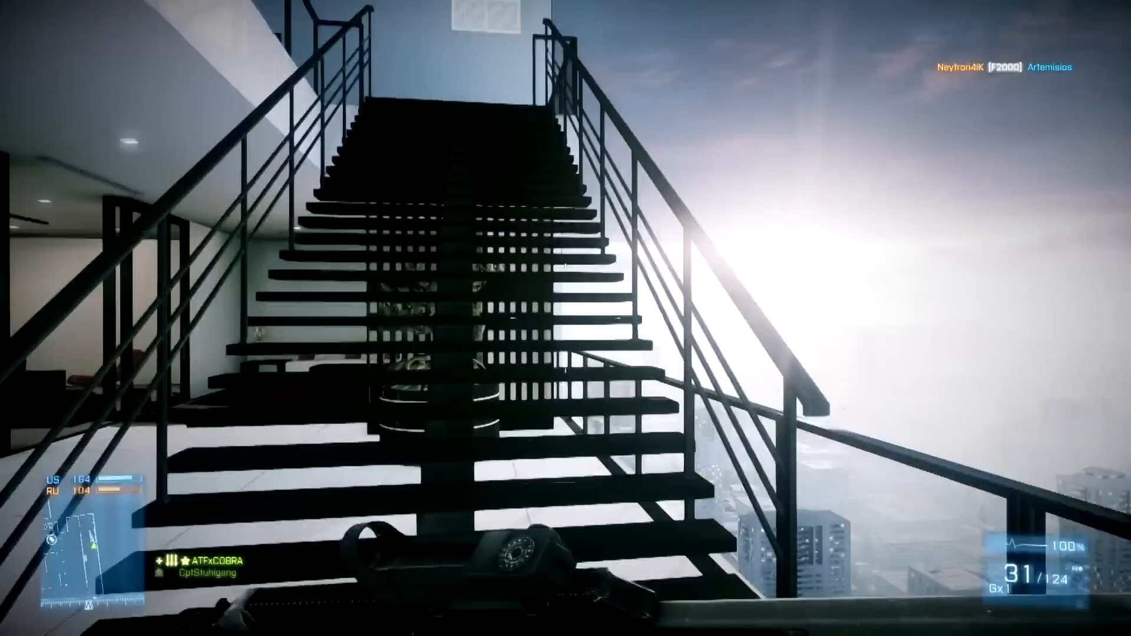